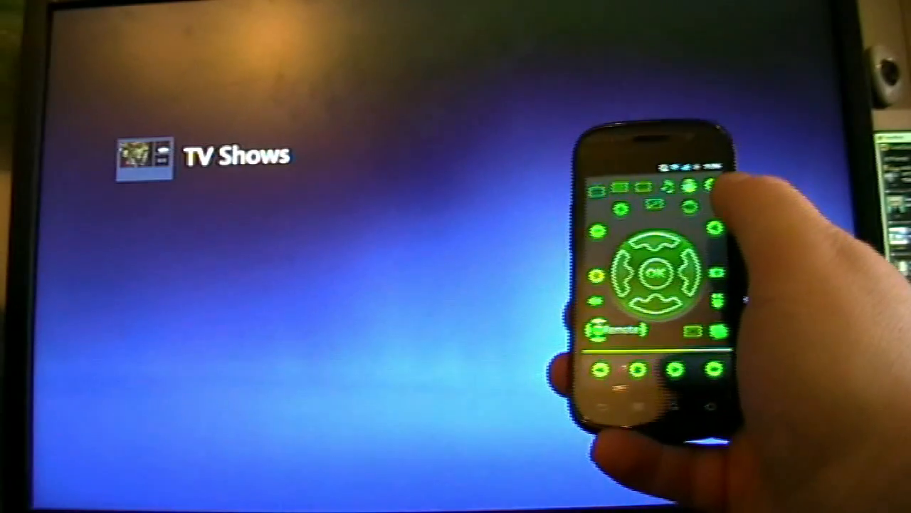
Step: Enter the TV Shows library and select the show to reach its Season 3 listing
{"action": "left_click", "coordinate": [655, 270]}
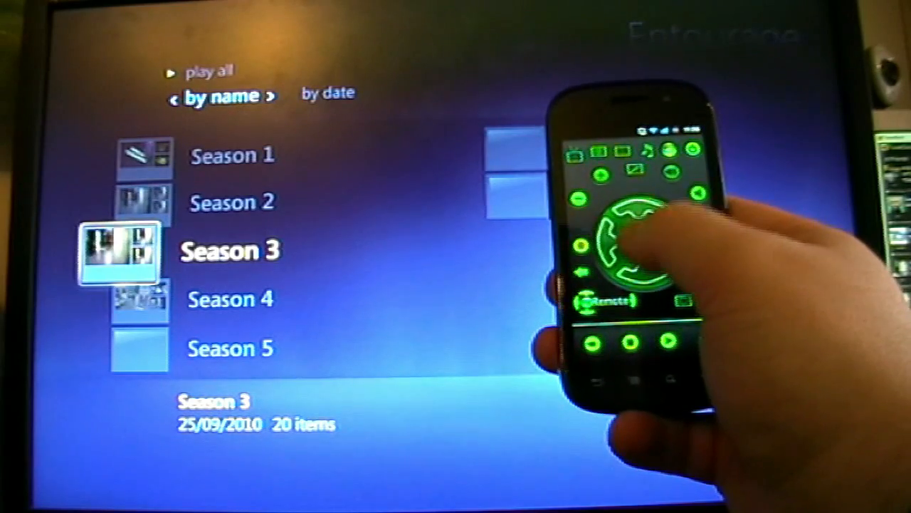
{"action": "left_click", "coordinate": [625, 245]}
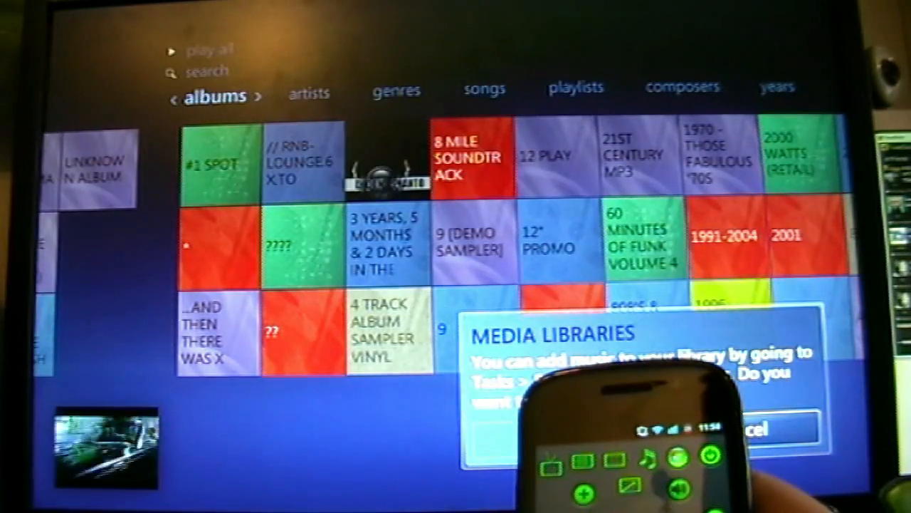
Step: Dismiss the Media Libraries notice covering the album grid
{"action": "left_click", "coordinate": [217, 168]}
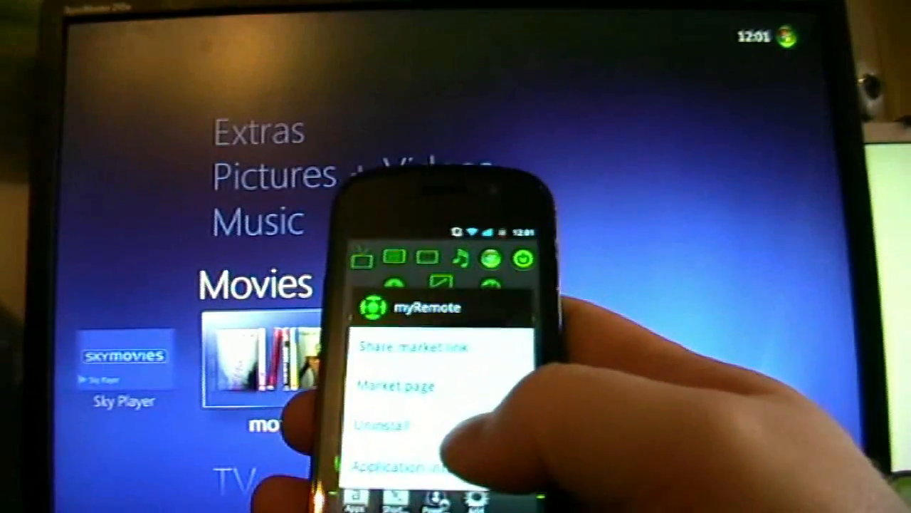
Step: Choose Share market link and scroll through the Share myRemote app list
{"action": "left_click", "coordinate": [404, 347]}
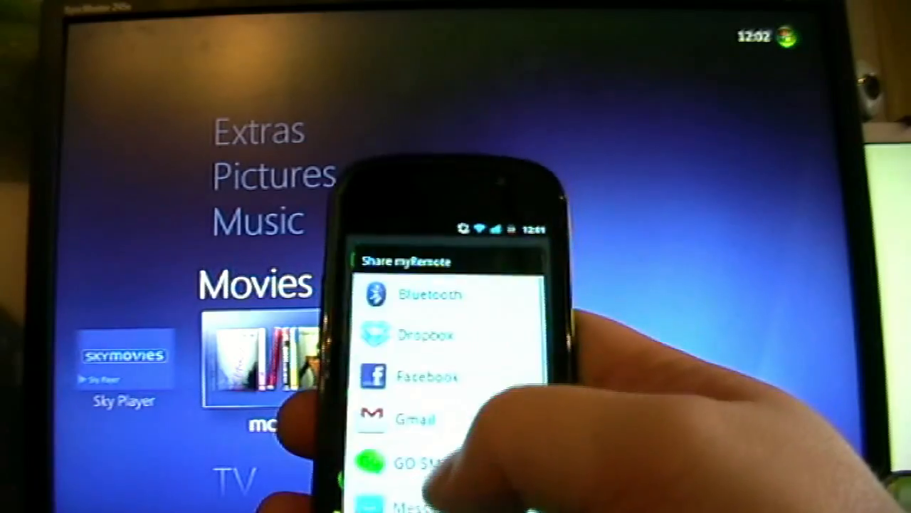
{"action": "scroll", "scroll_direction": "down", "scroll_amount": 3}
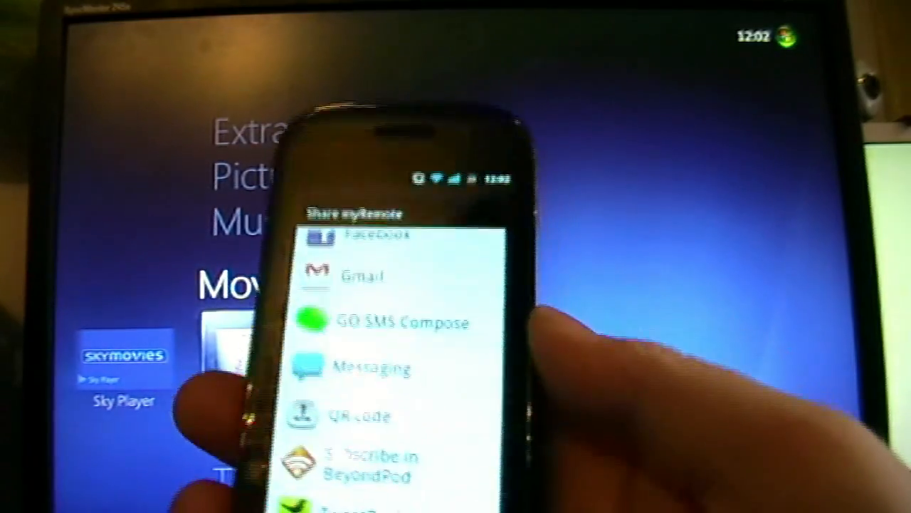